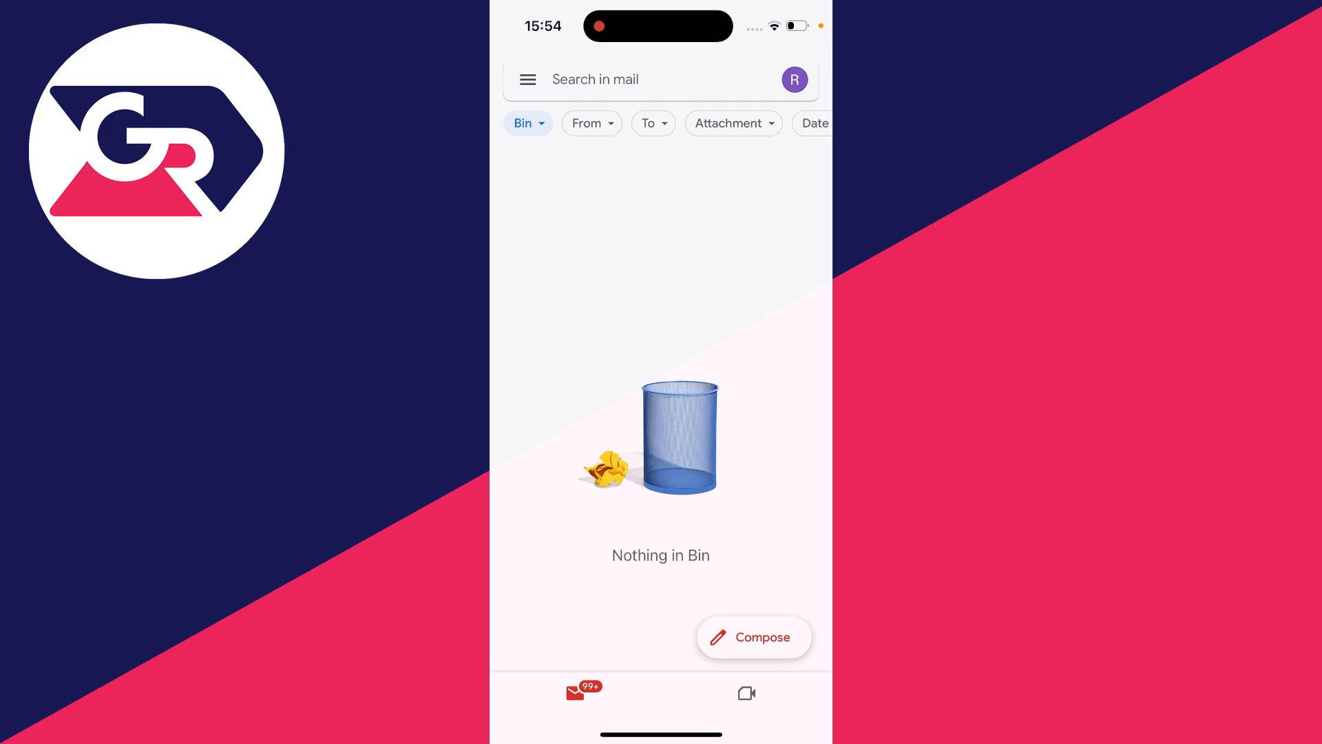
# Step: From the profile avatar's account list, start adding another account to reach the provider list
pyautogui.click(793, 79)
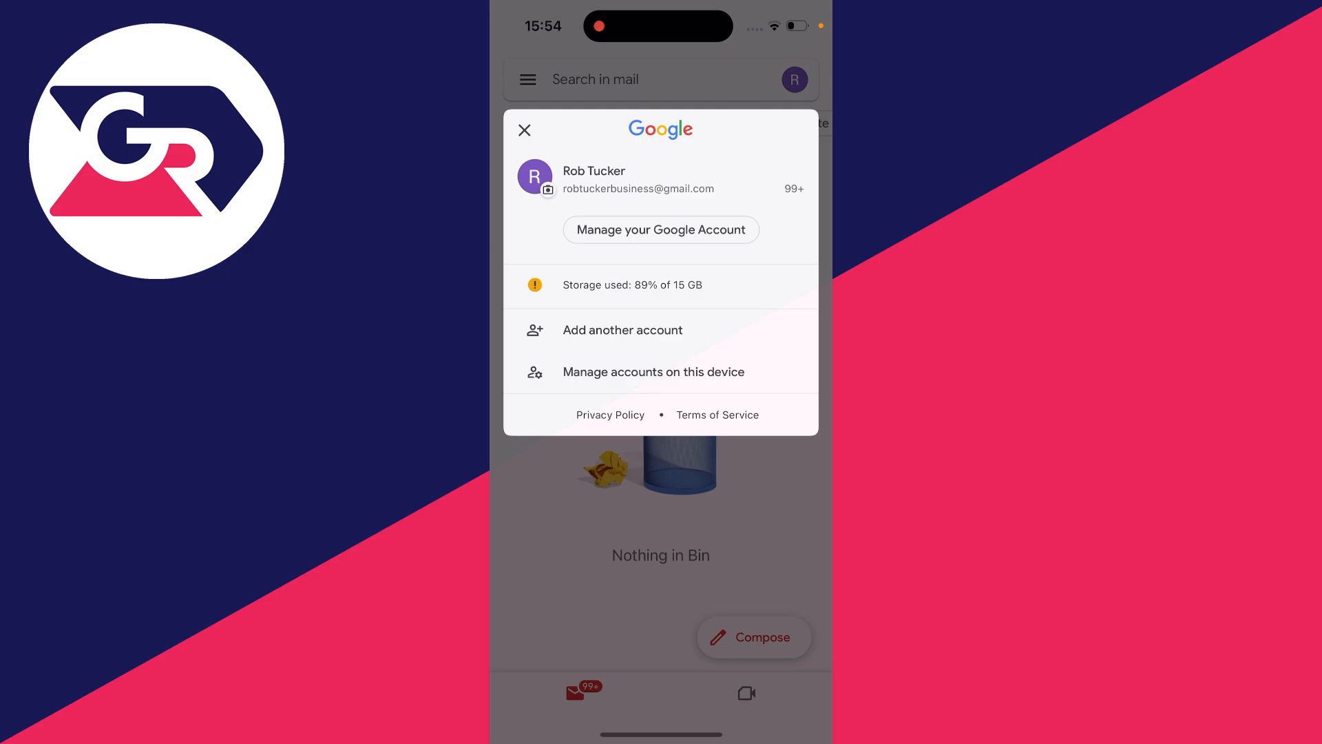
pyautogui.click(622, 329)
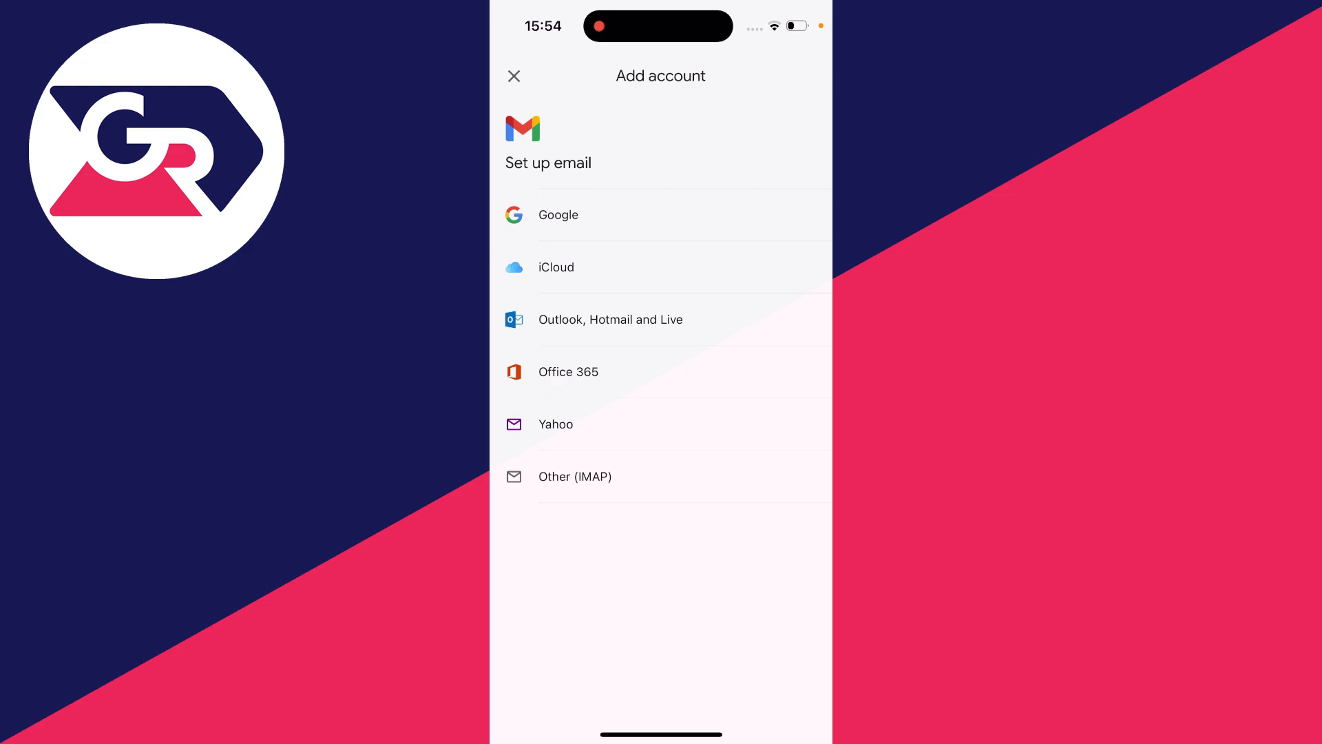
# Step: Choose Google as the provider and continue to sign in the second Google account
pyautogui.click(556, 215)
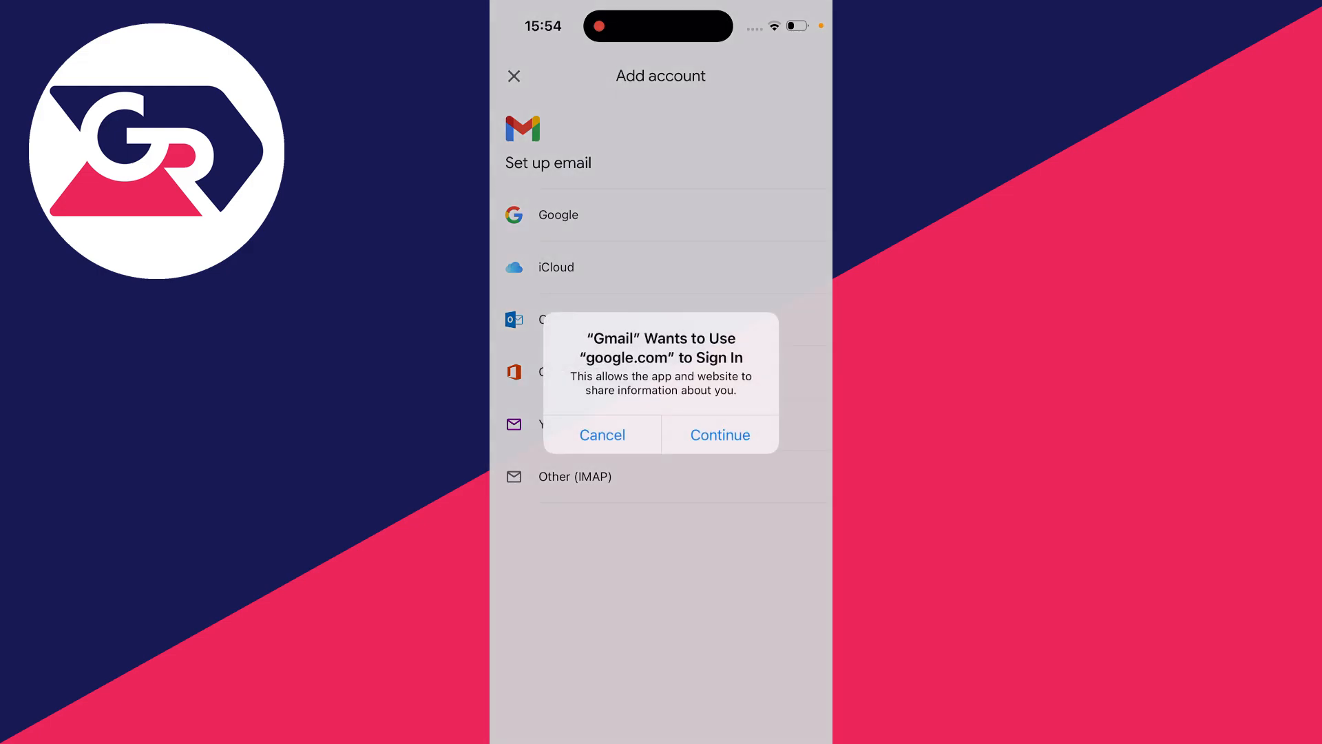
pyautogui.click(719, 434)
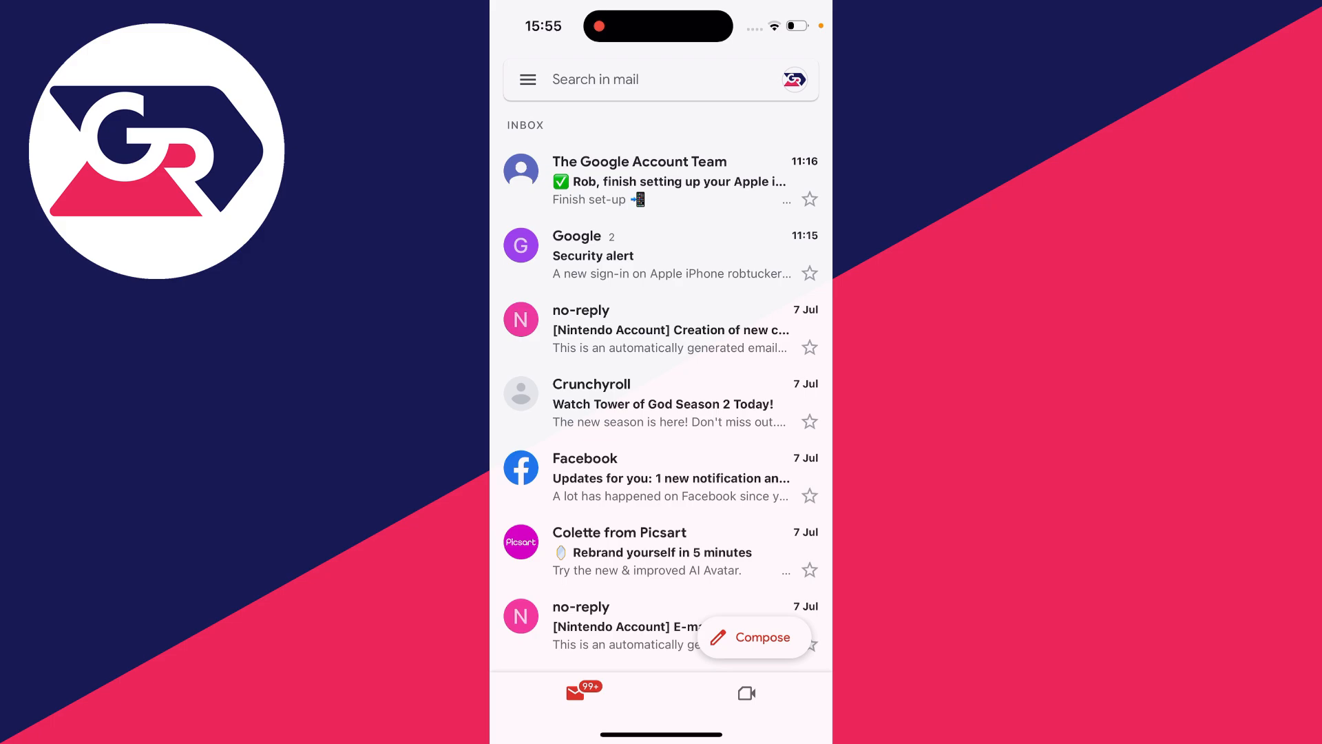
# Step: Confirm both Google accounts in the switcher, then show the mailbox menu with All inboxes
pyautogui.click(793, 80)
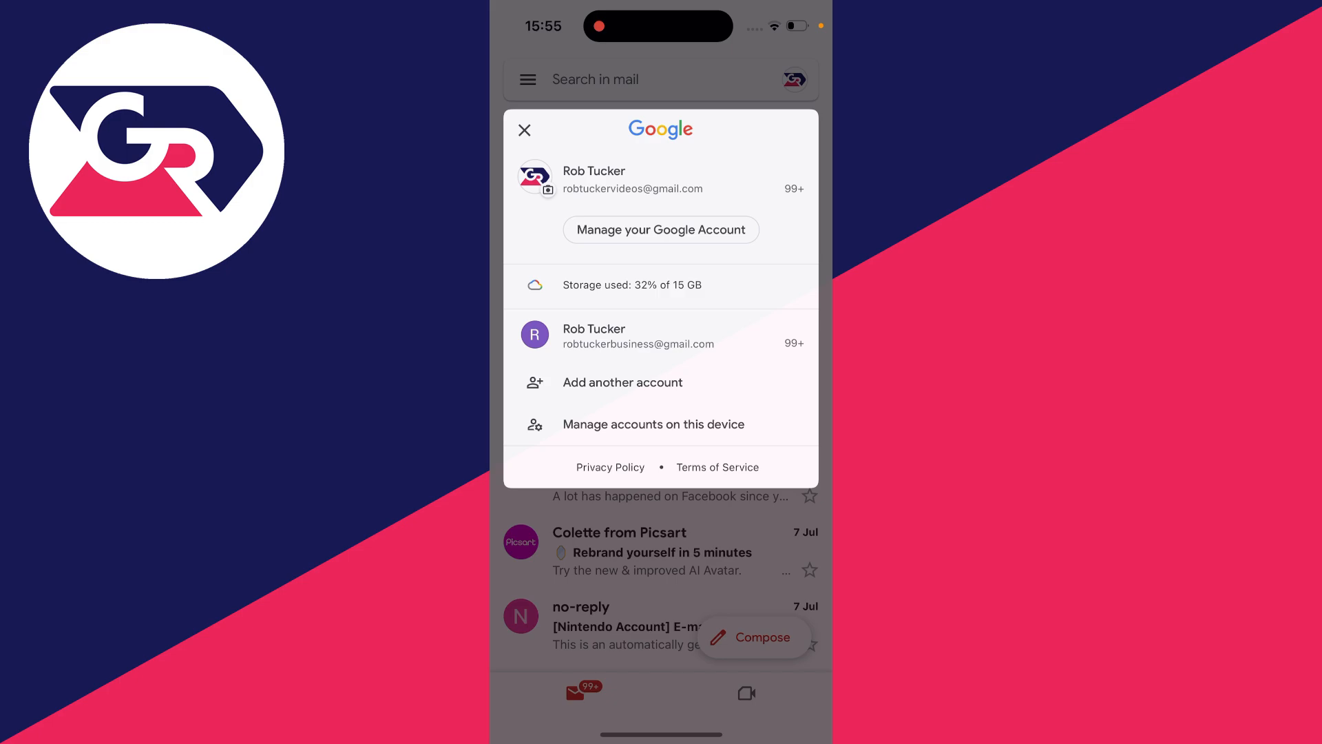
pyautogui.click(523, 130)
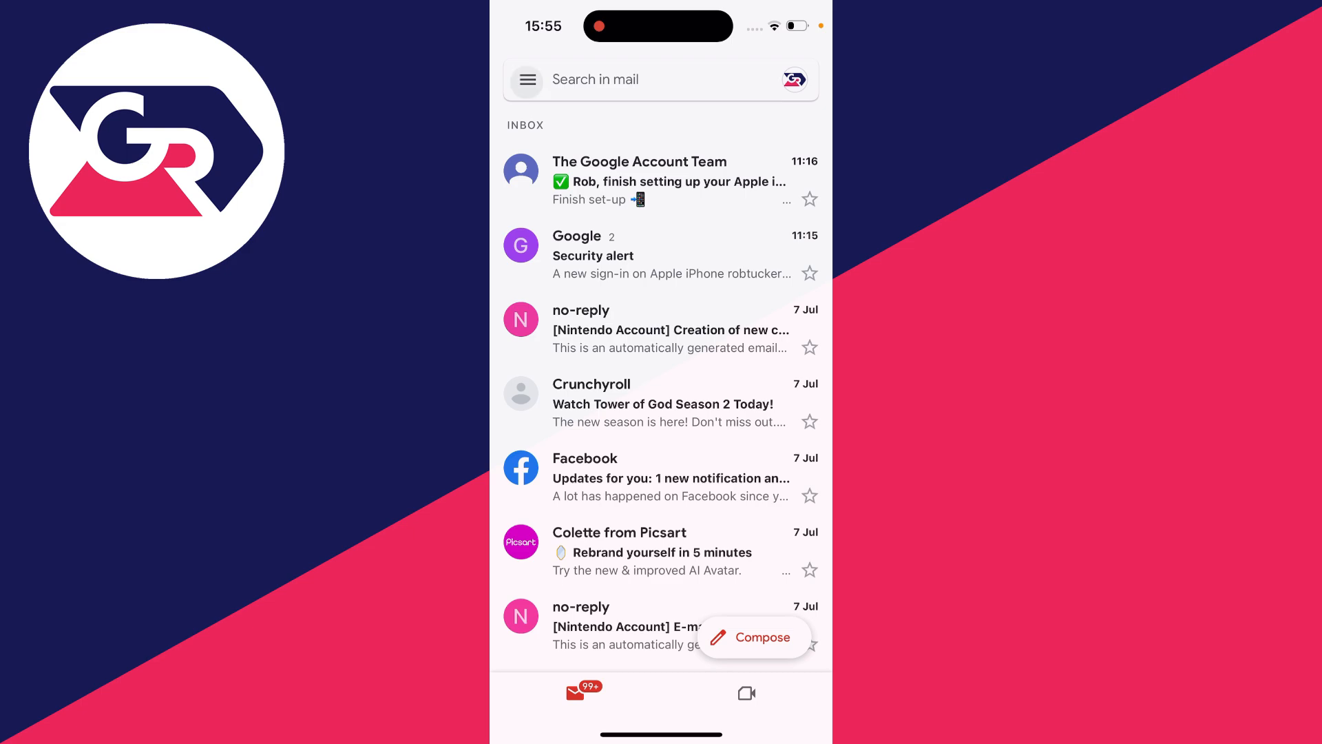
pyautogui.click(526, 80)
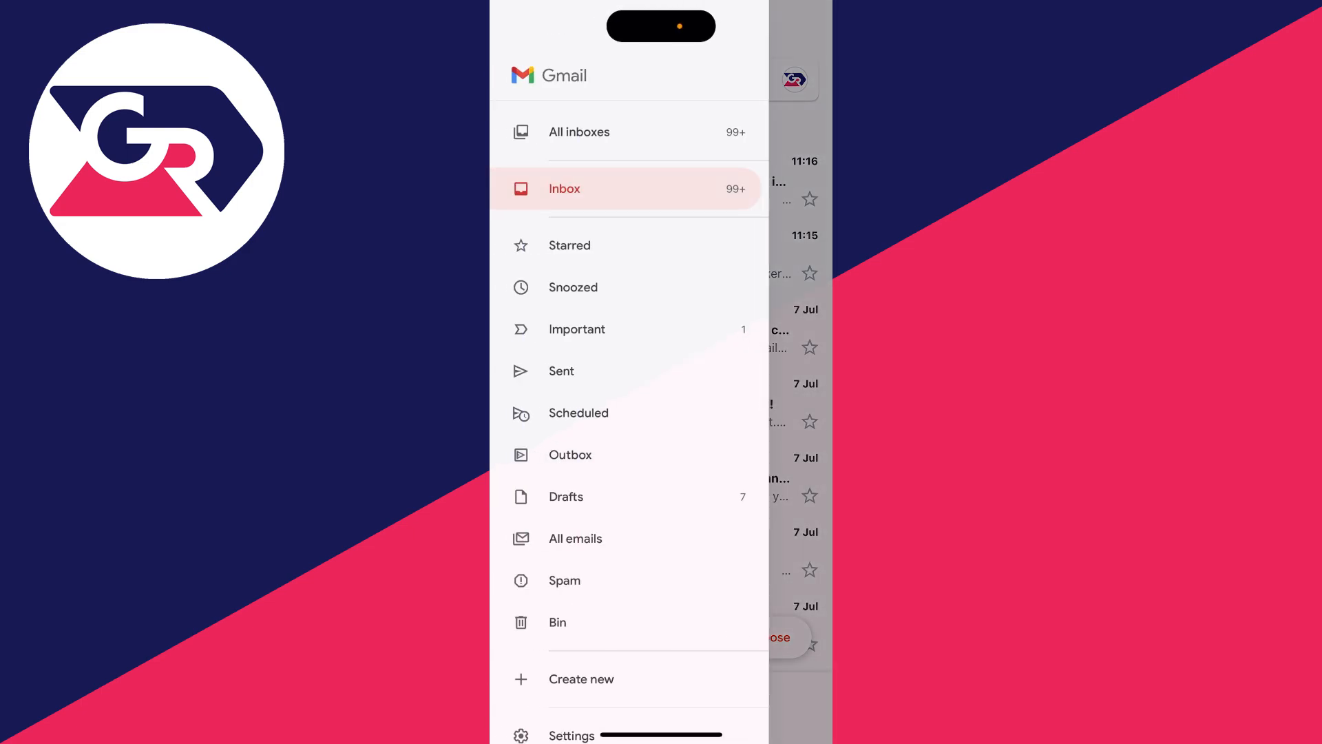